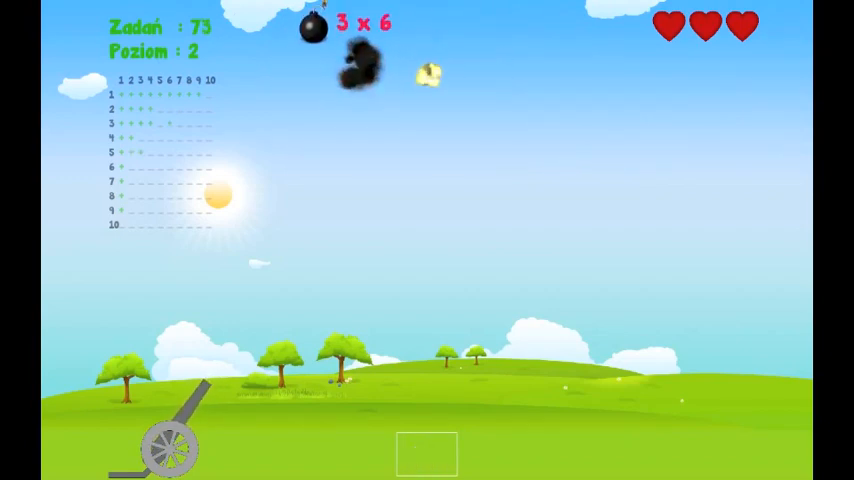
text(18)
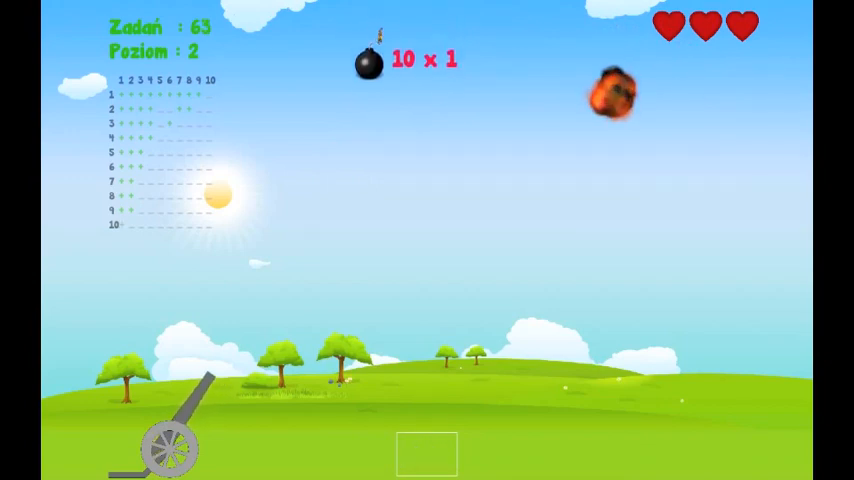
text(1)
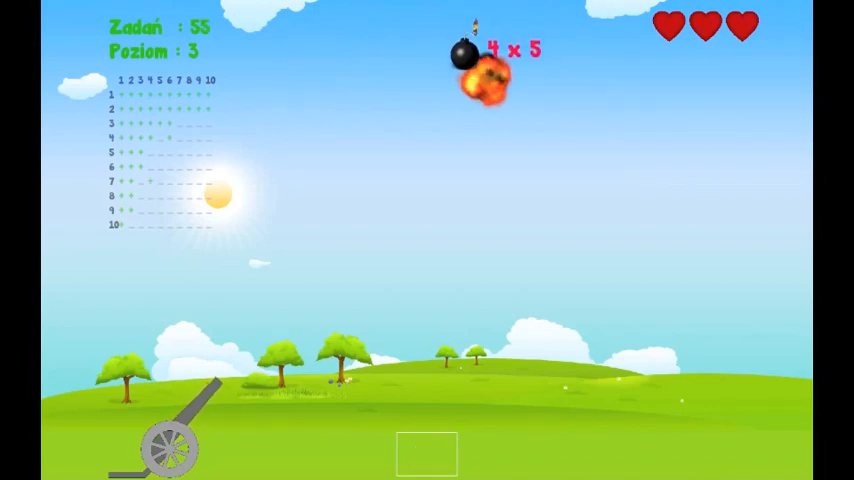
text(2)
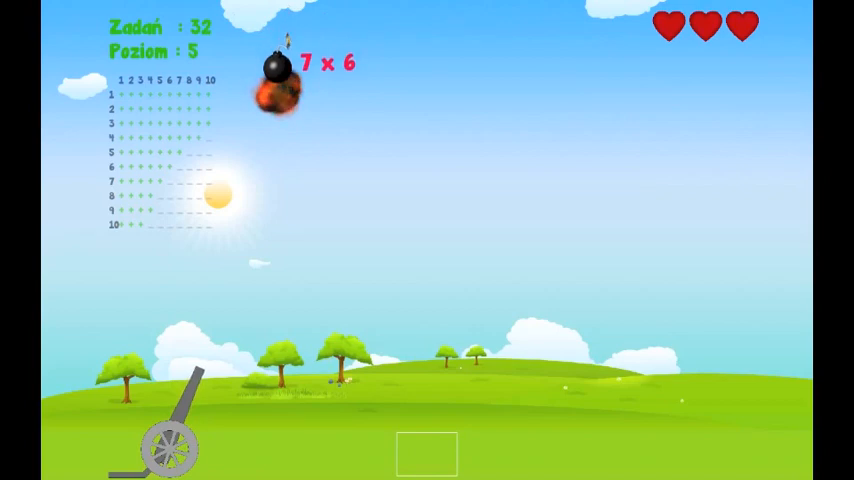
text(4)
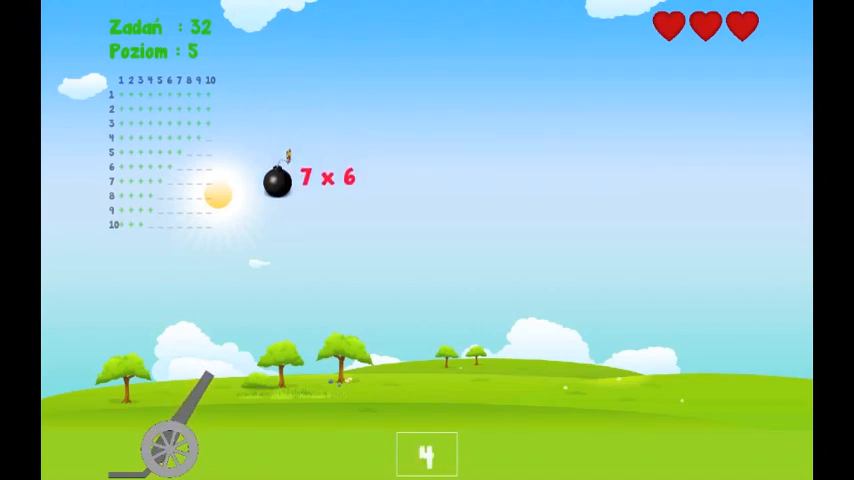
text(3)
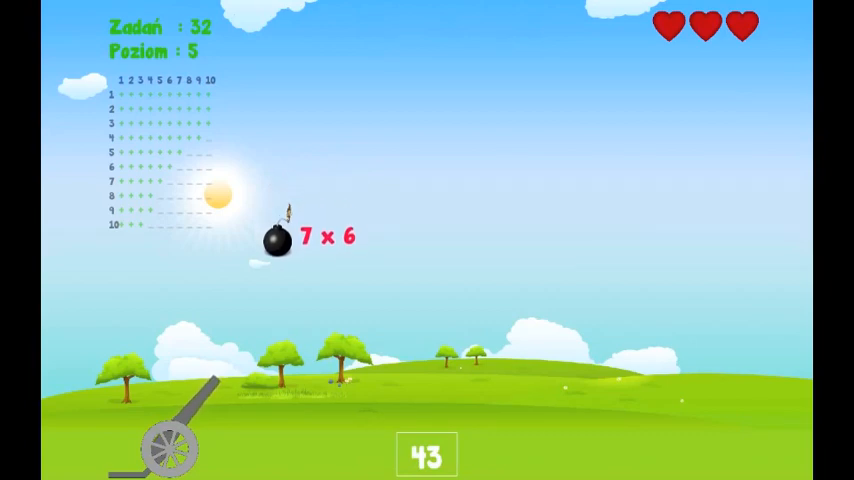